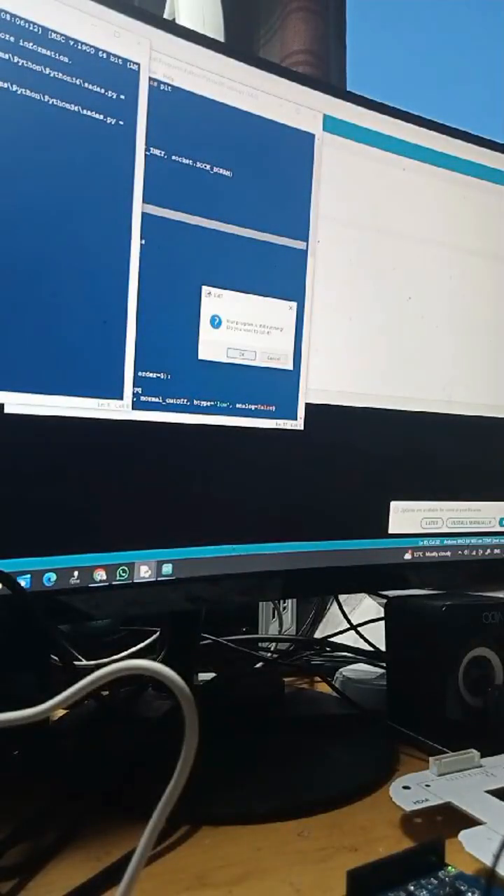
Step: Dismiss the still-running program warning and set lowcut to 40 in the filter code
click(239, 355)
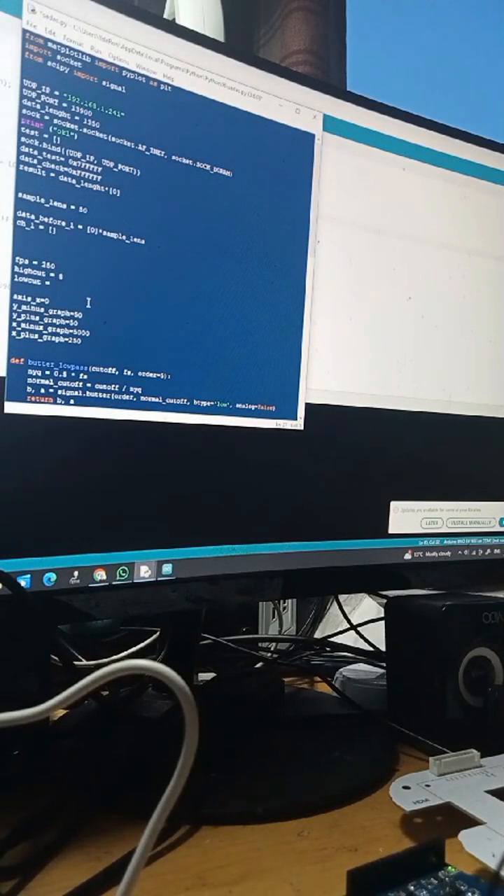
text(40)
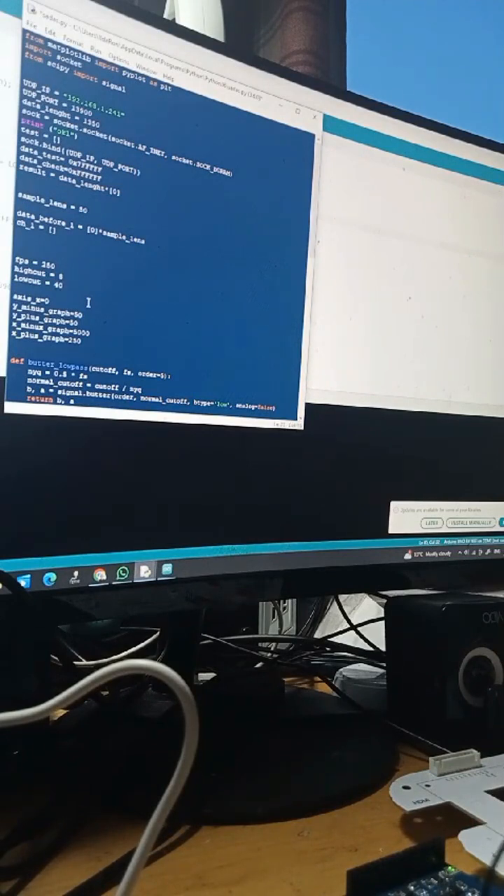